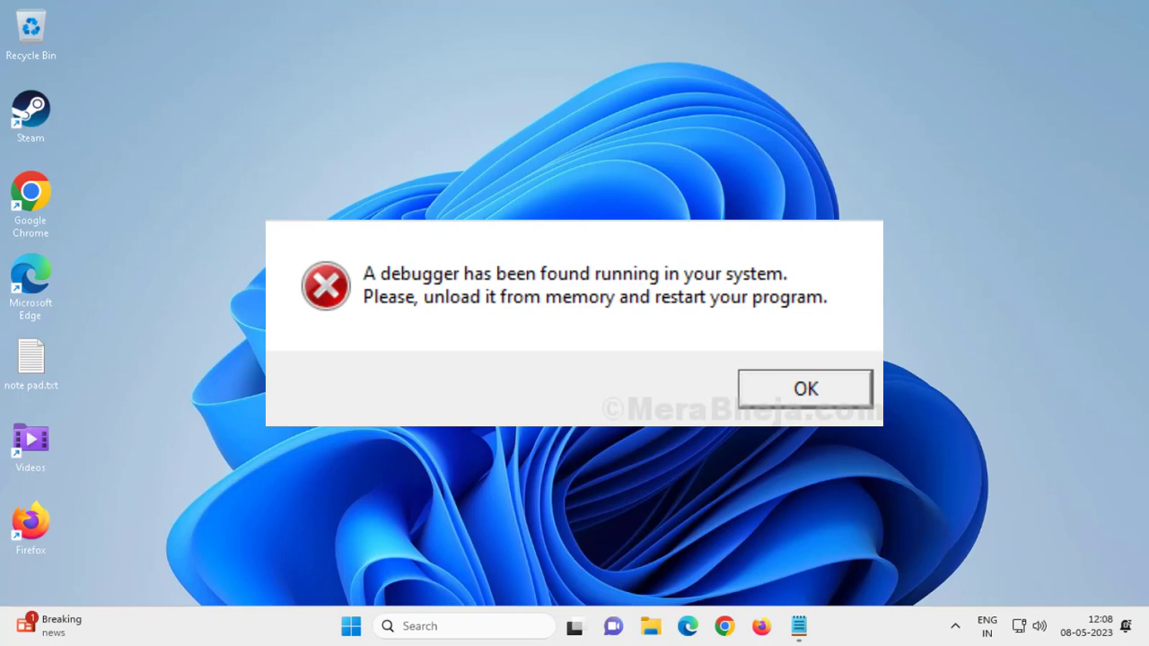
# Step: Dismiss the debugger error message with OK
pyautogui.click(804, 388)
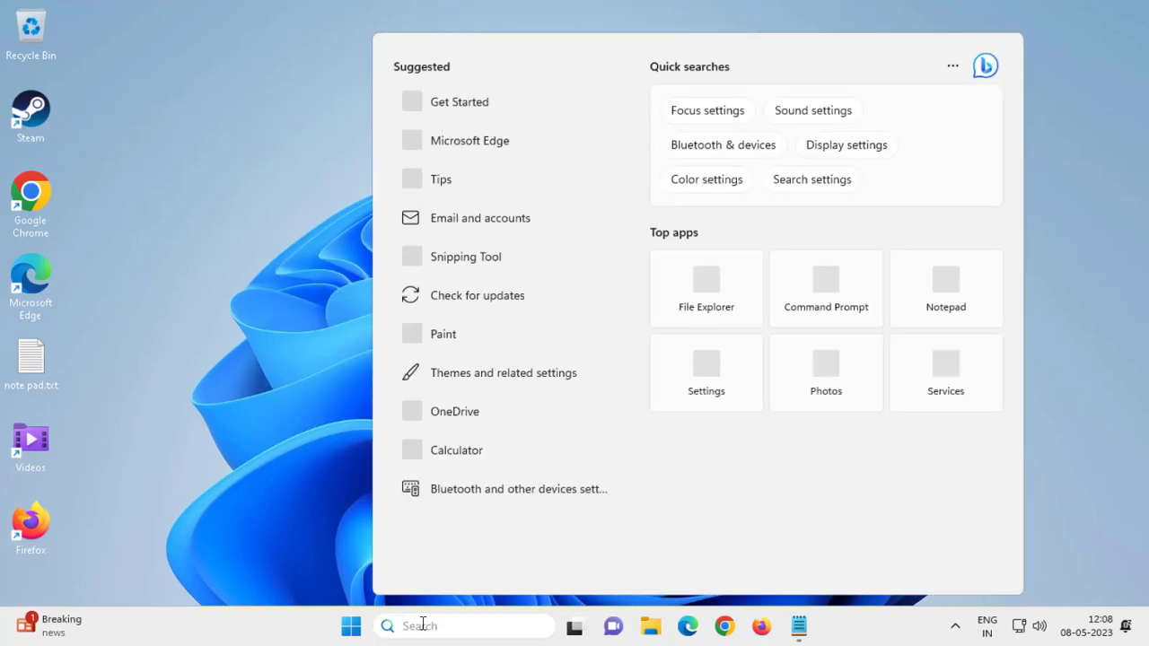
# Step: Search Windows for 'system configuration' and launch the System Configuration utility
pyautogui.write('system')
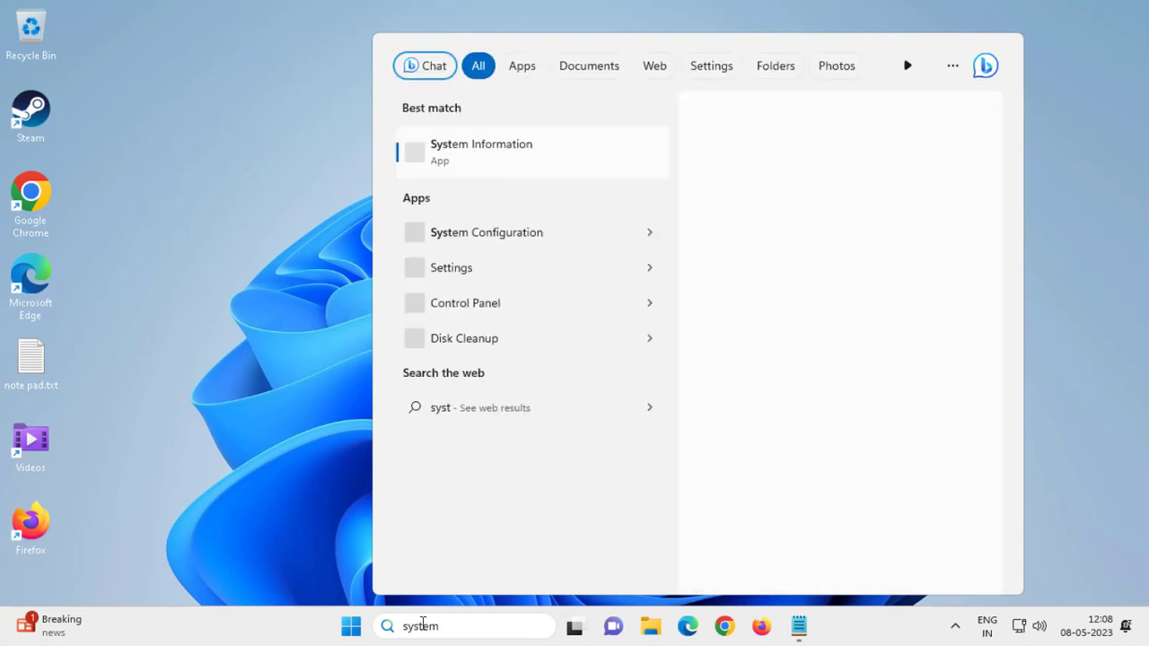
pyautogui.write('configuration')
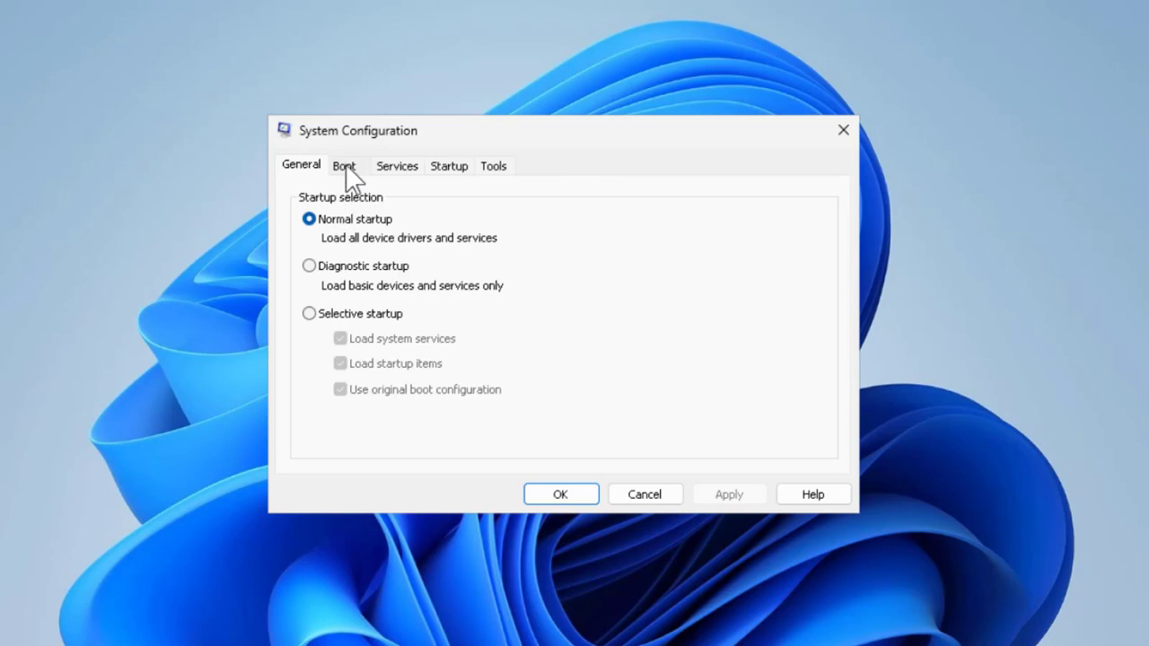
# Step: In Boot > Advanced options, leave Debug unchecked and confirm with OK
pyautogui.click(344, 165)
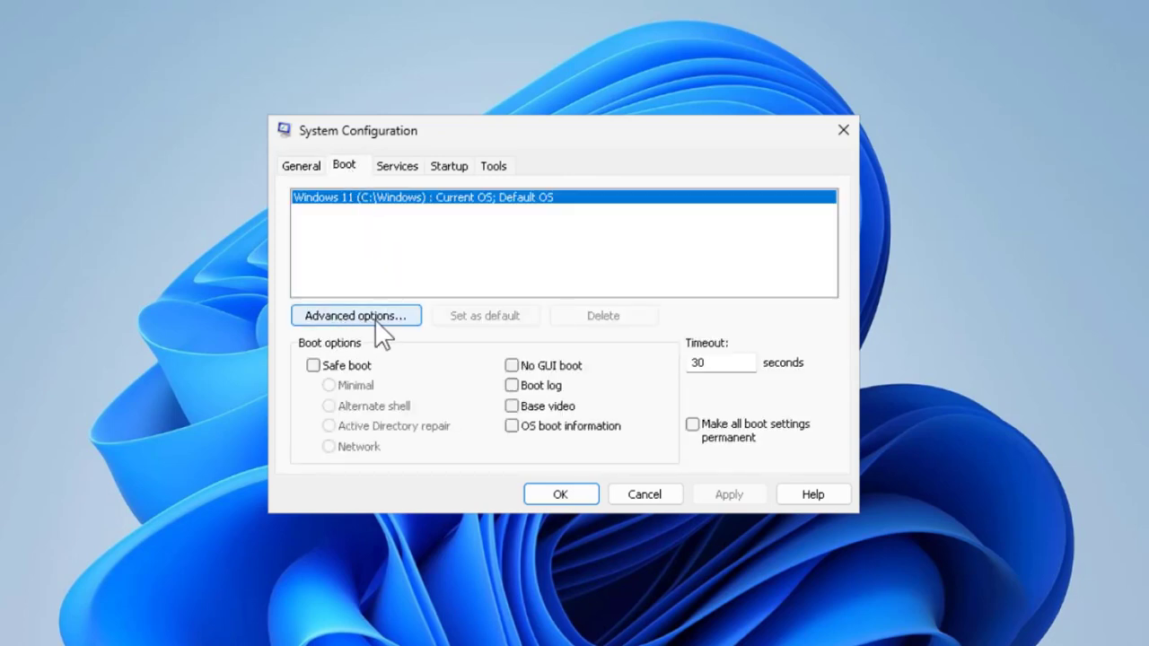
pyautogui.click(355, 316)
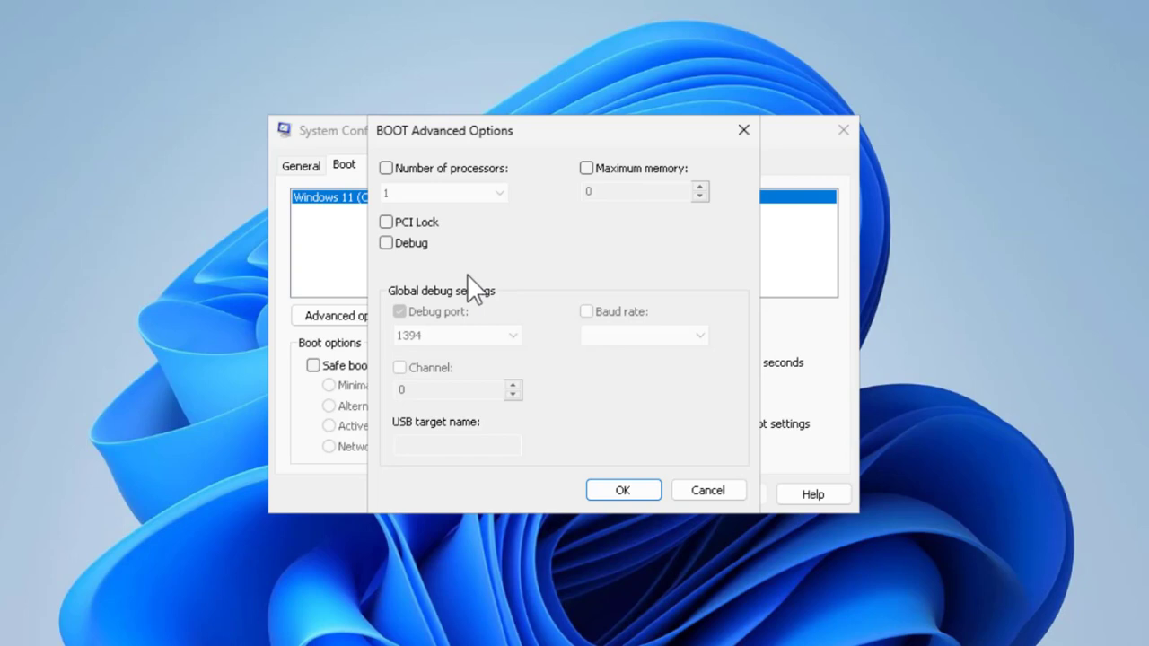
pyautogui.click(386, 244)
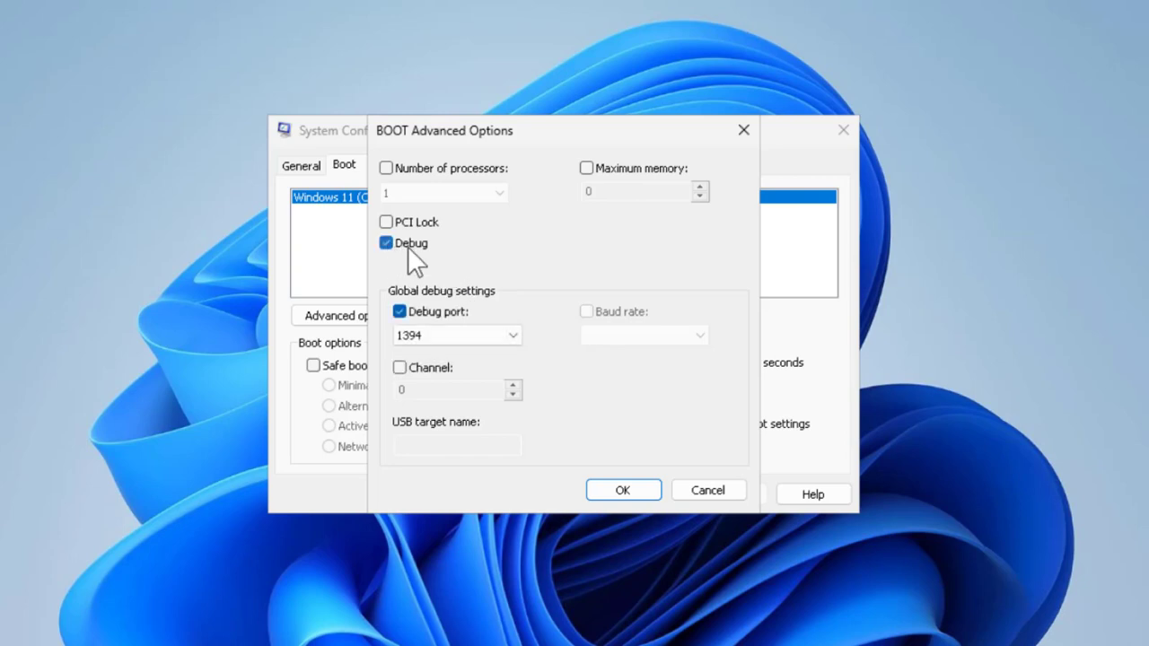
pyautogui.click(386, 243)
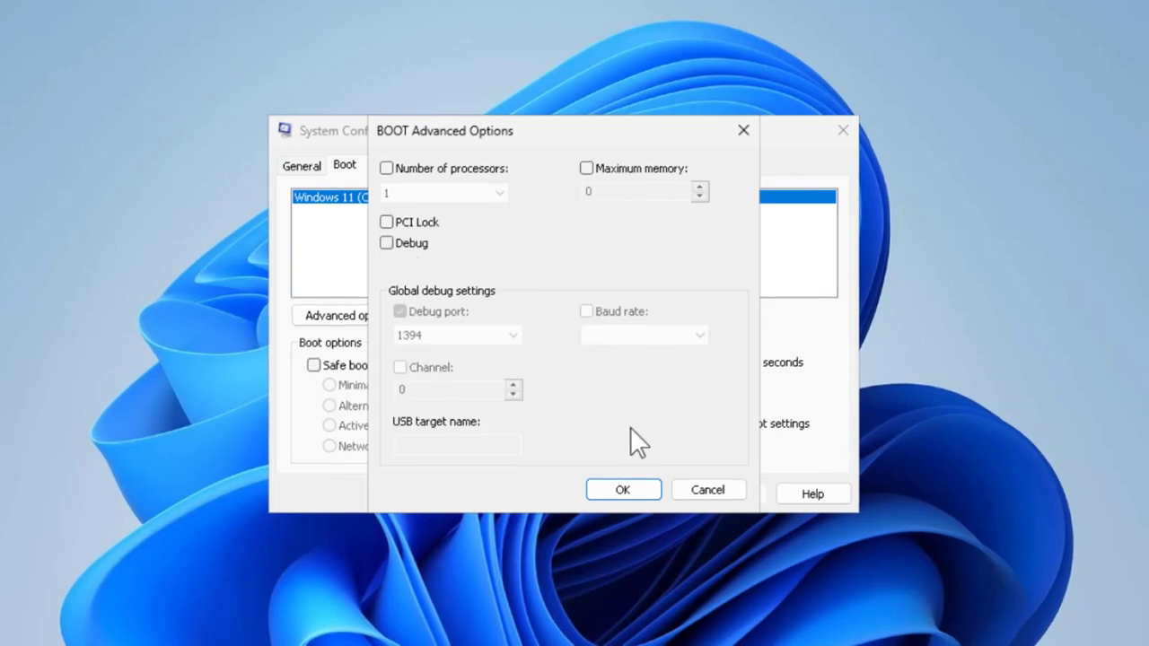
pyautogui.click(623, 489)
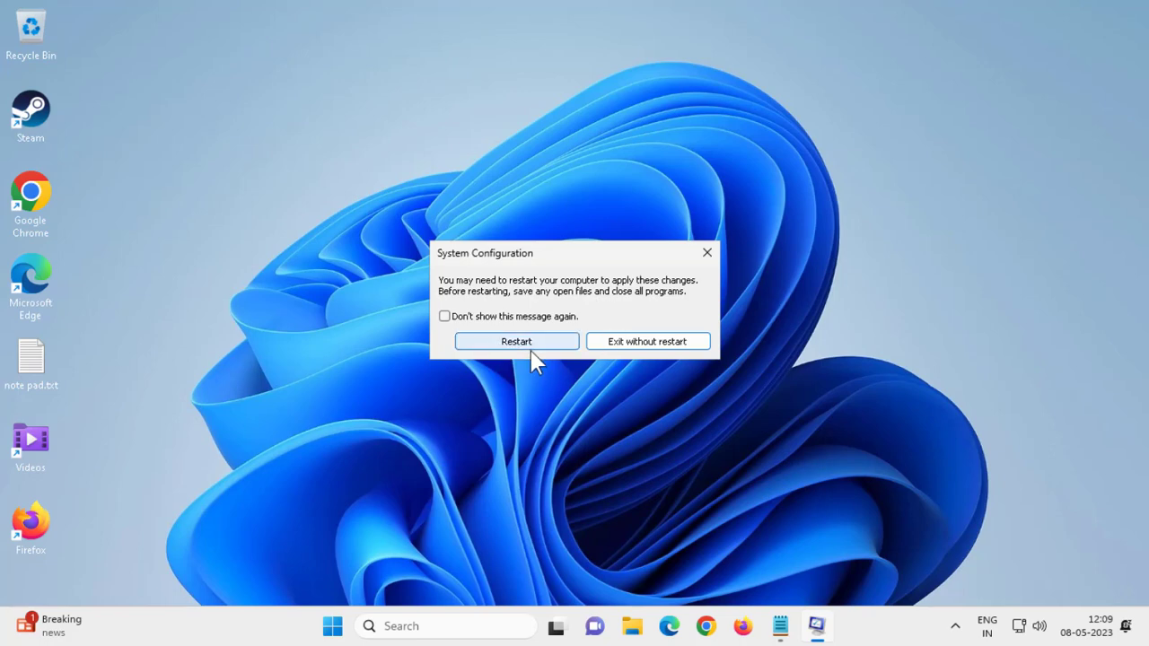
pyautogui.moveTo(524, 355)
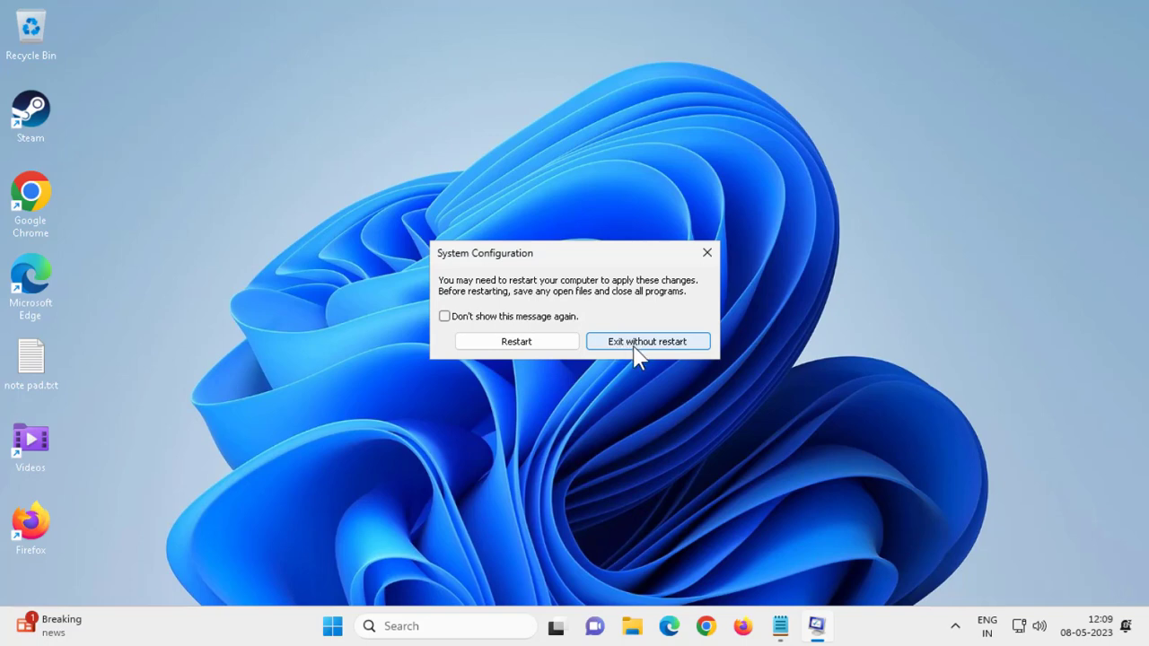
# Step: Choose Exit without restart on the System Configuration restart prompt
pyautogui.click(646, 341)
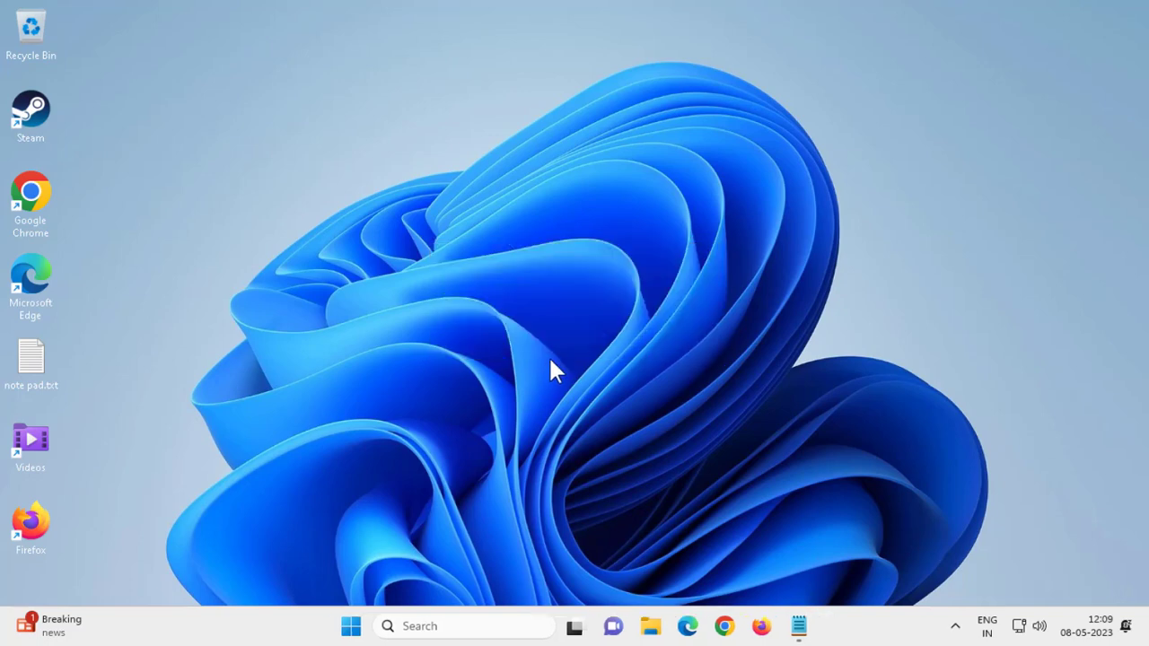
pyautogui.moveTo(583, 371)
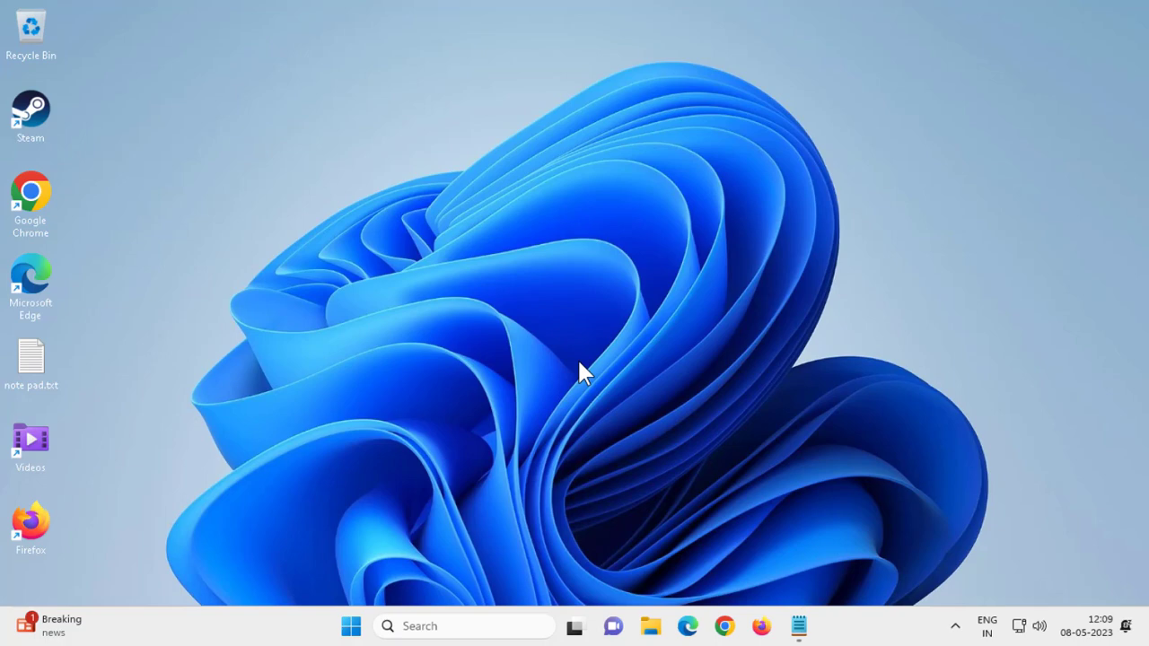
pyautogui.moveTo(573, 388)
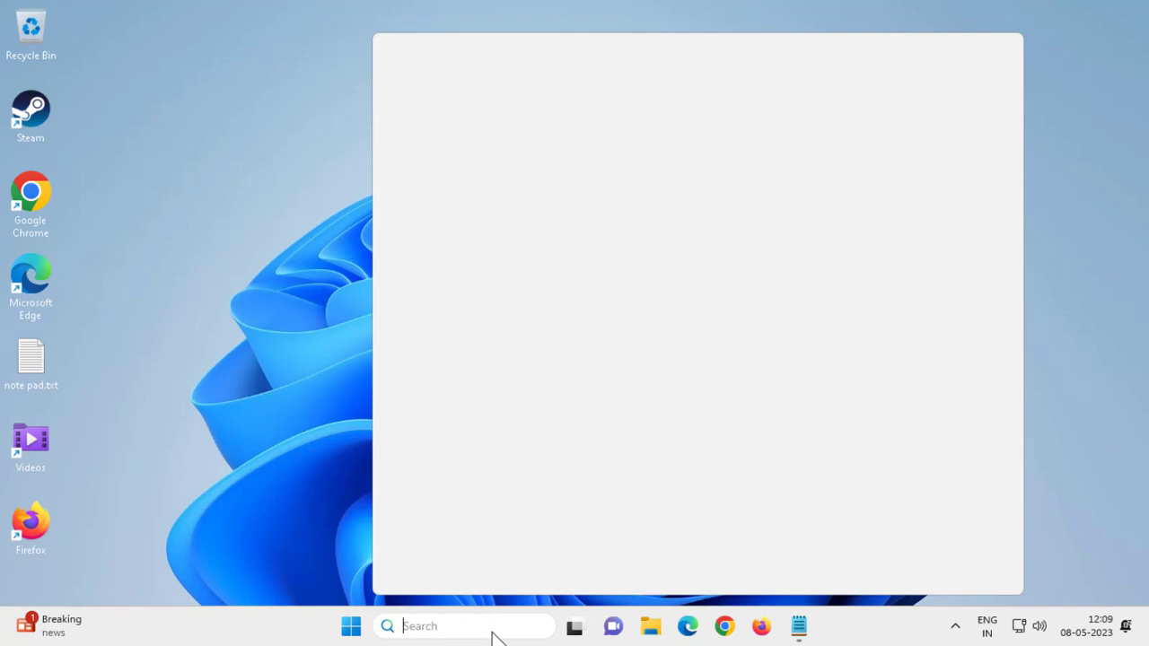
# Step: Search 'cmd' and run Command Prompt as administrator, approving the UAC prompt
pyautogui.write('c')
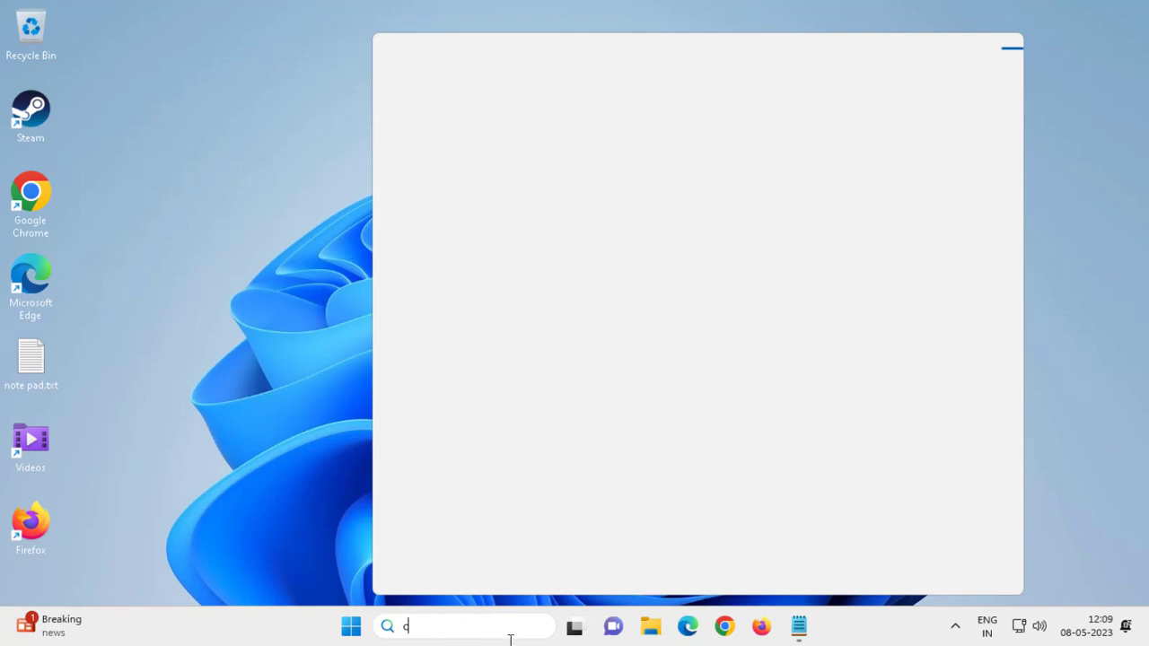
pyautogui.write('md')
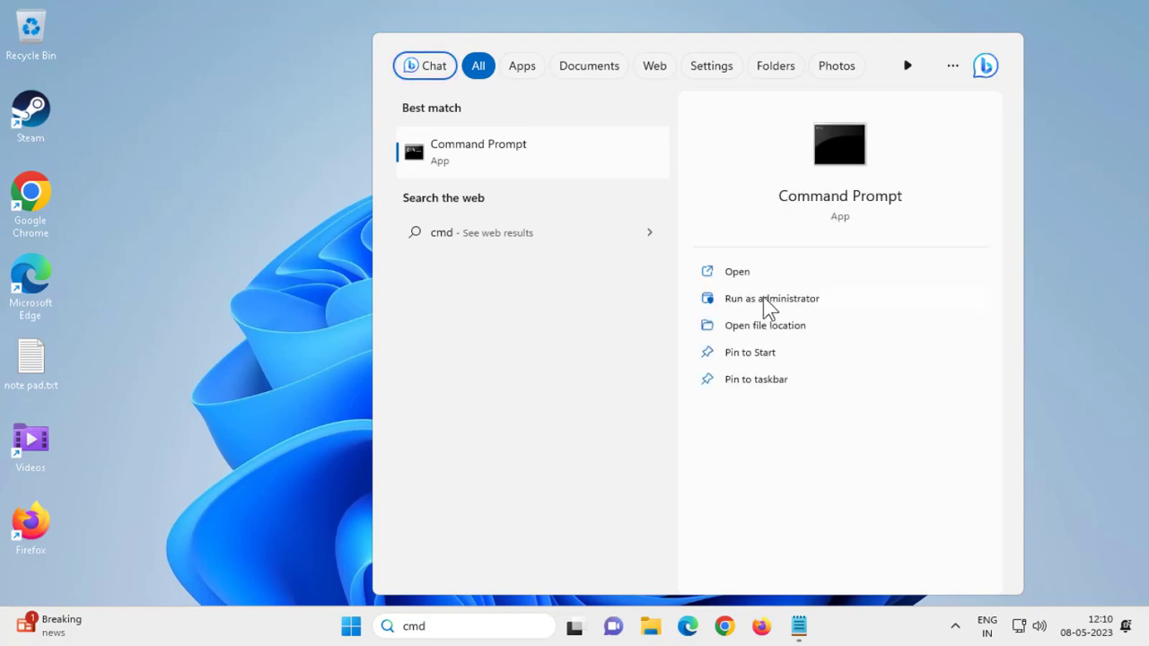
pyautogui.click(772, 298)
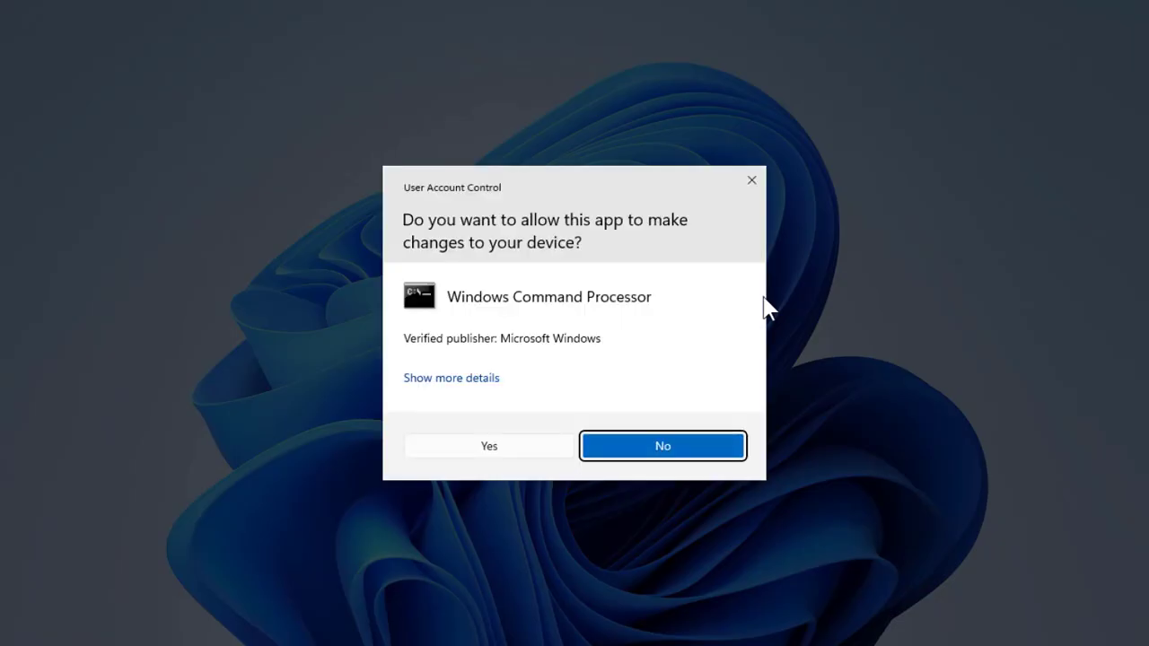
pyautogui.click(488, 445)
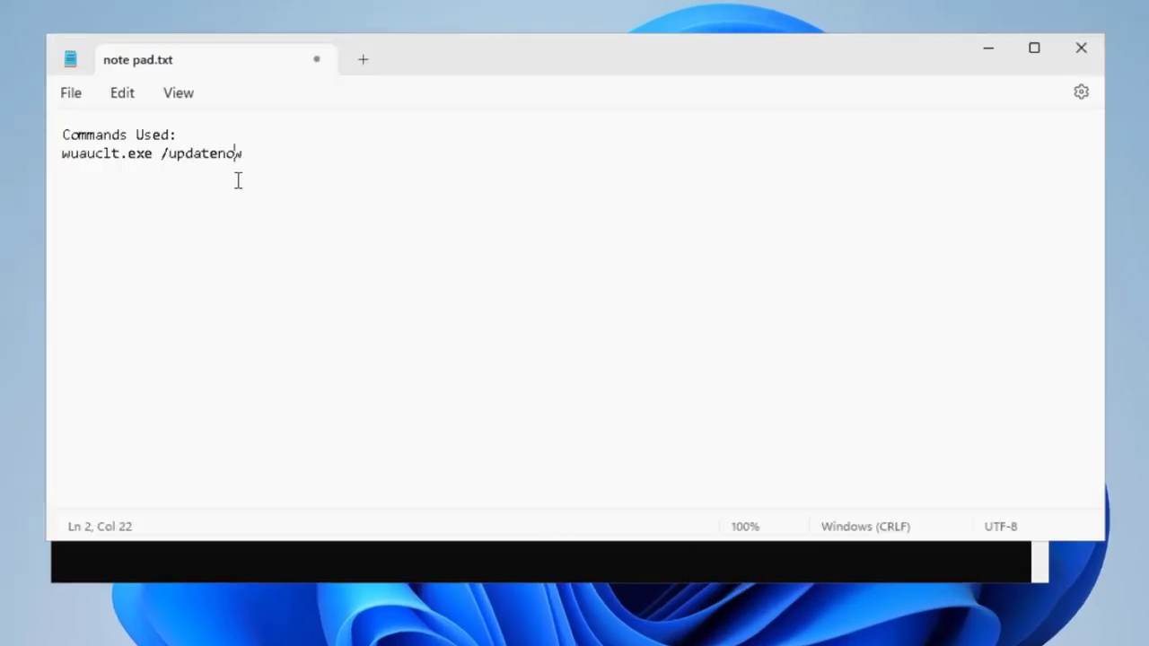
# Step: Run wuauclt.exe /updatenow in the admin prompt, close it, and show the Start menu power options
pyautogui.rightClick(153, 153)
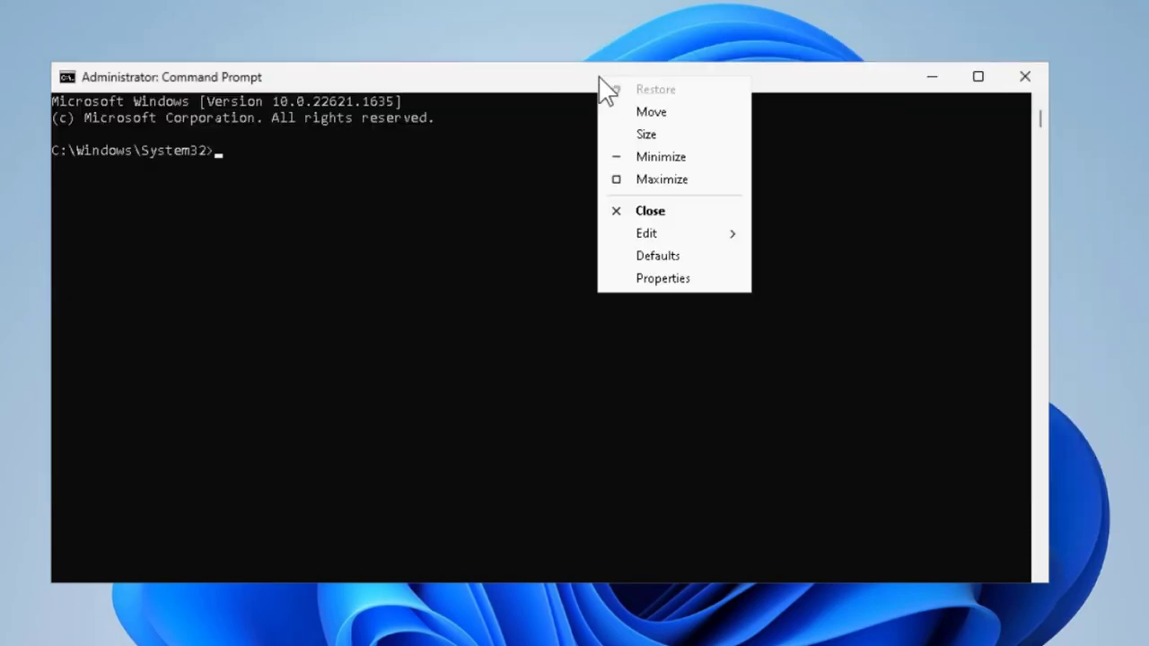
pyautogui.write('wuauclt.exe /updatenow')
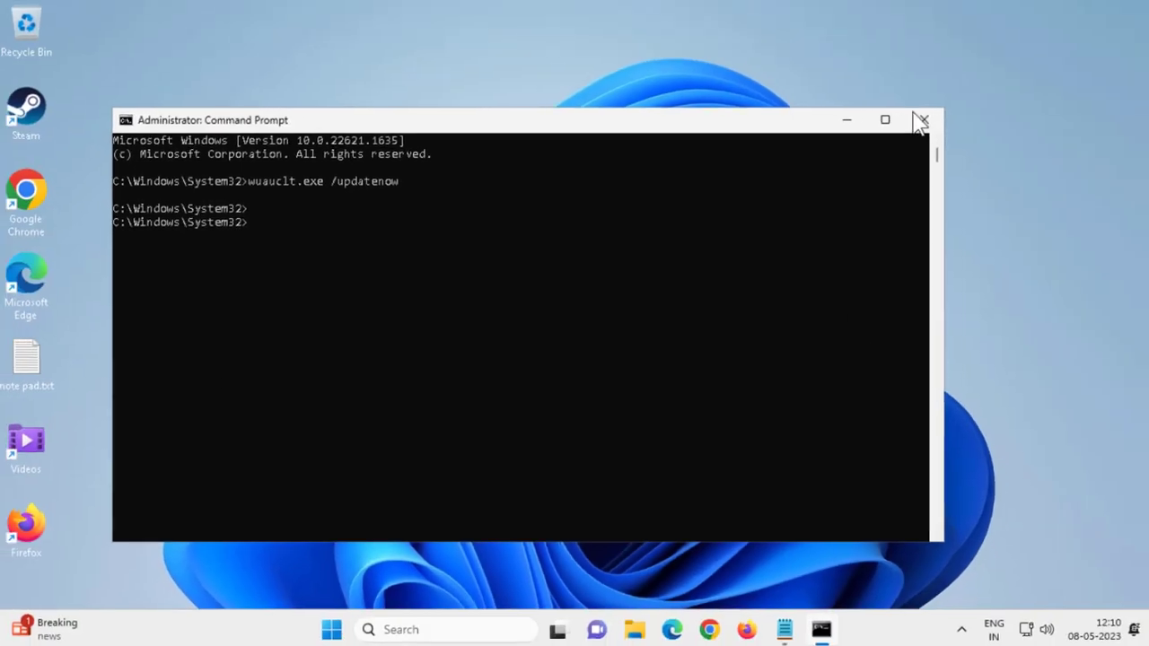
pyautogui.click(921, 118)
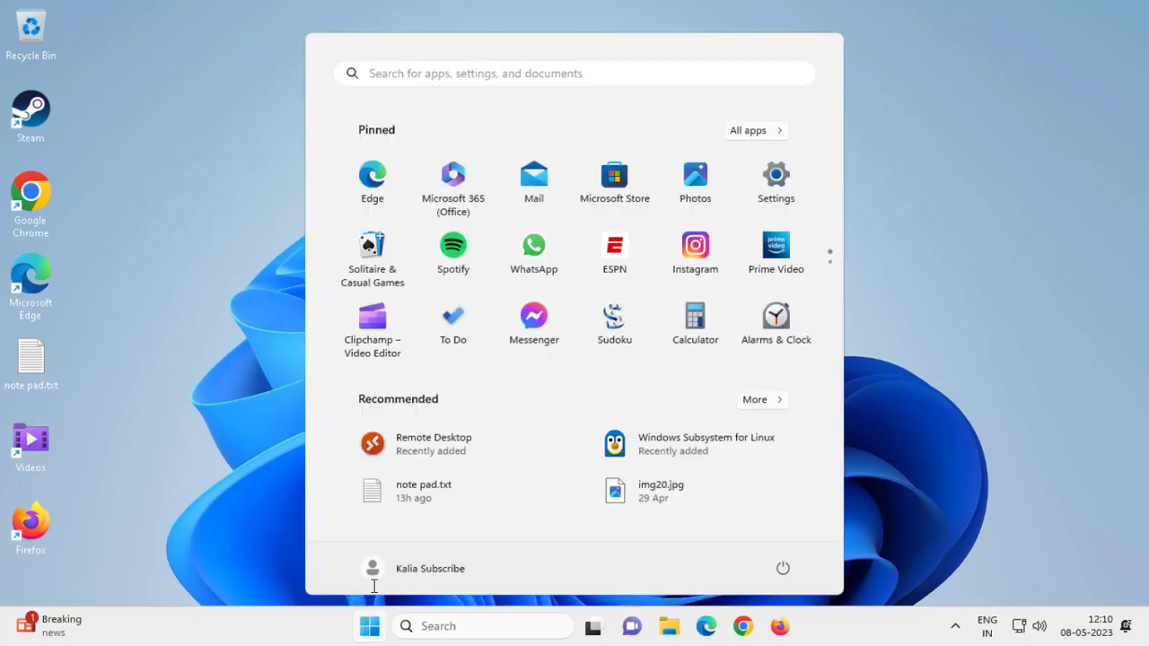
pyautogui.click(783, 567)
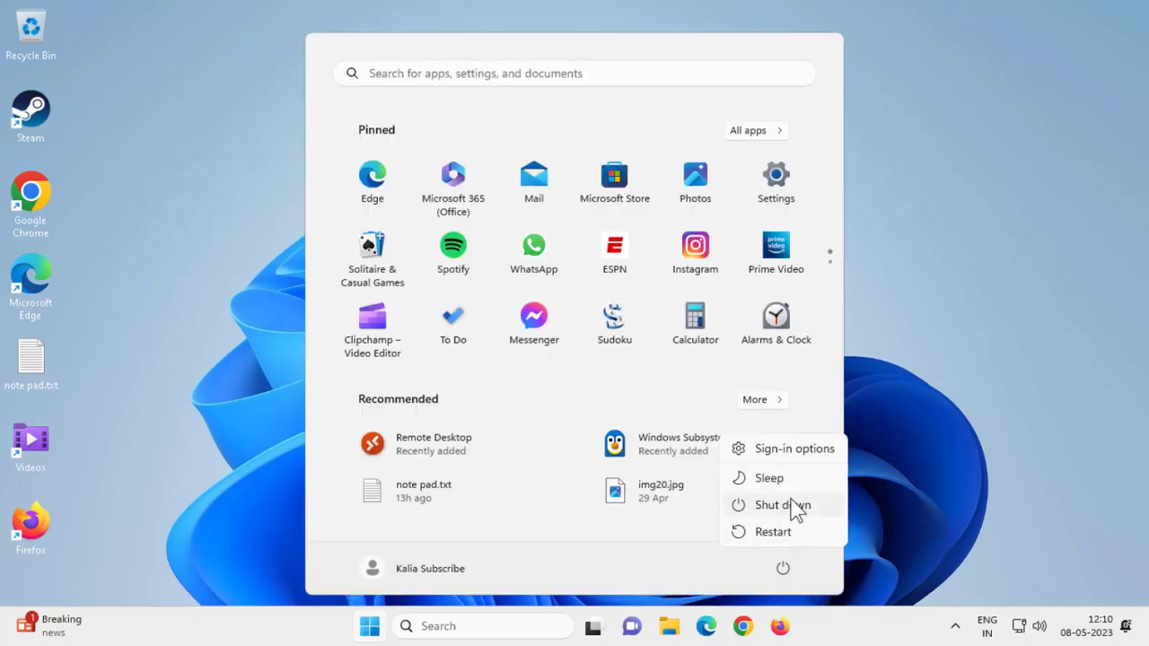